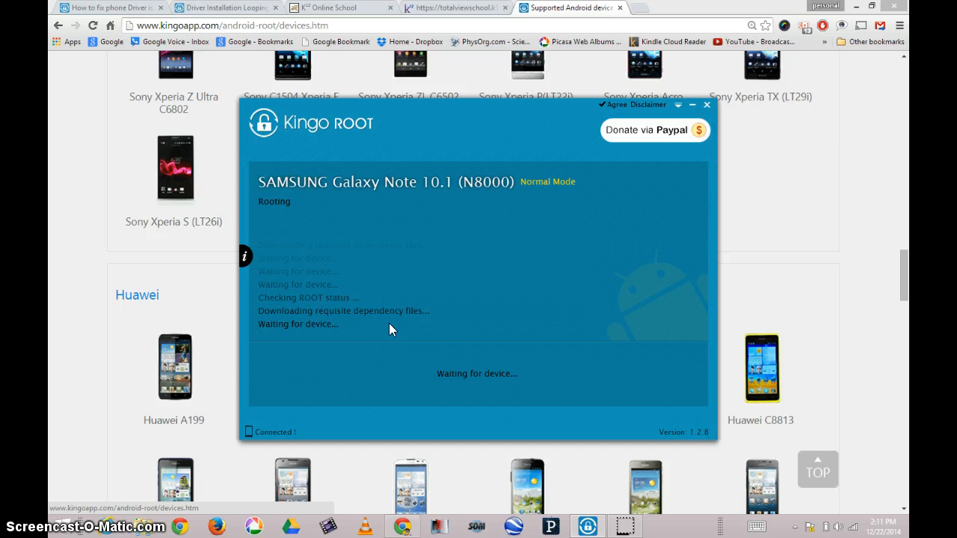
{"action": "mouse_move", "coordinate": [388, 330]}
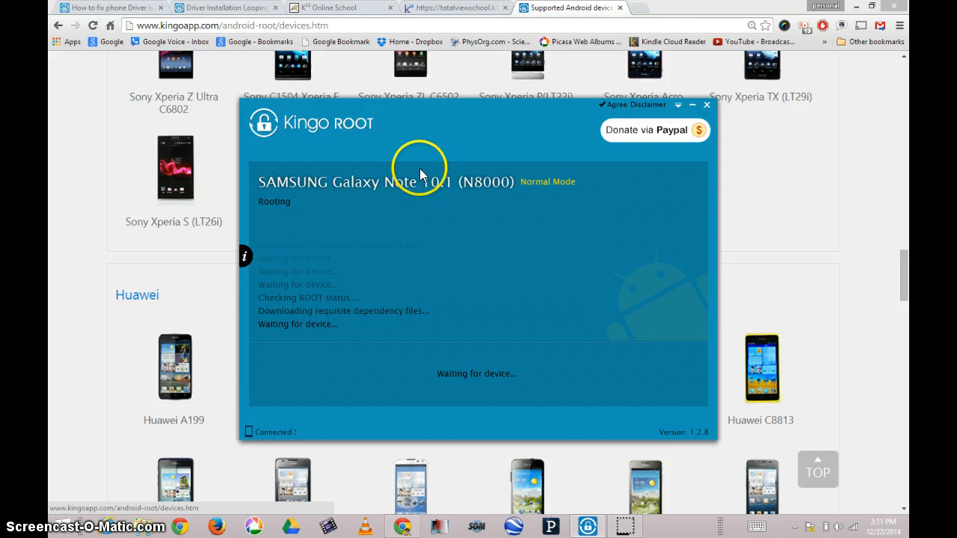
{"action": "mouse_move", "coordinate": [429, 258]}
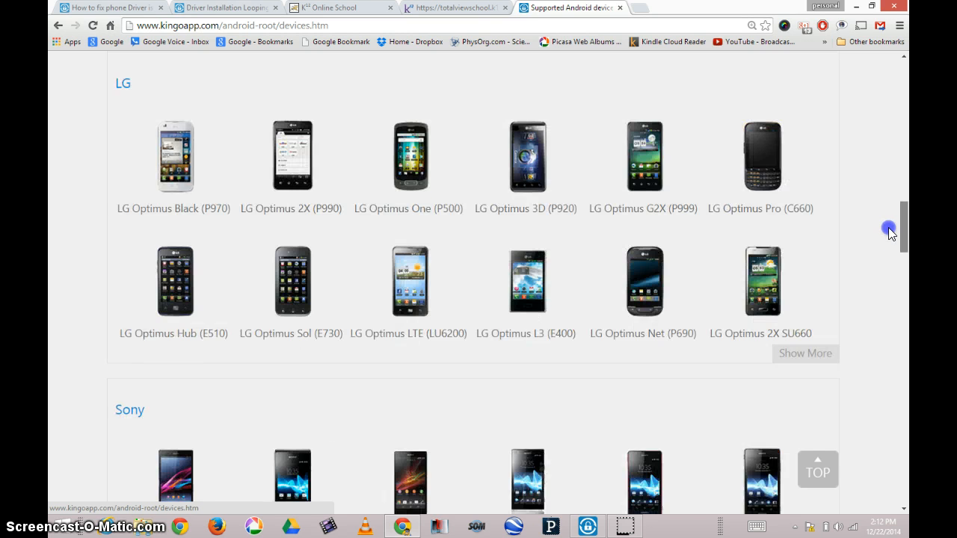
Expand the Samsung section on the supported-devices page with Show More to reveal more models.
{"action": "scroll", "scroll_direction": "up", "scroll_amount": 3}
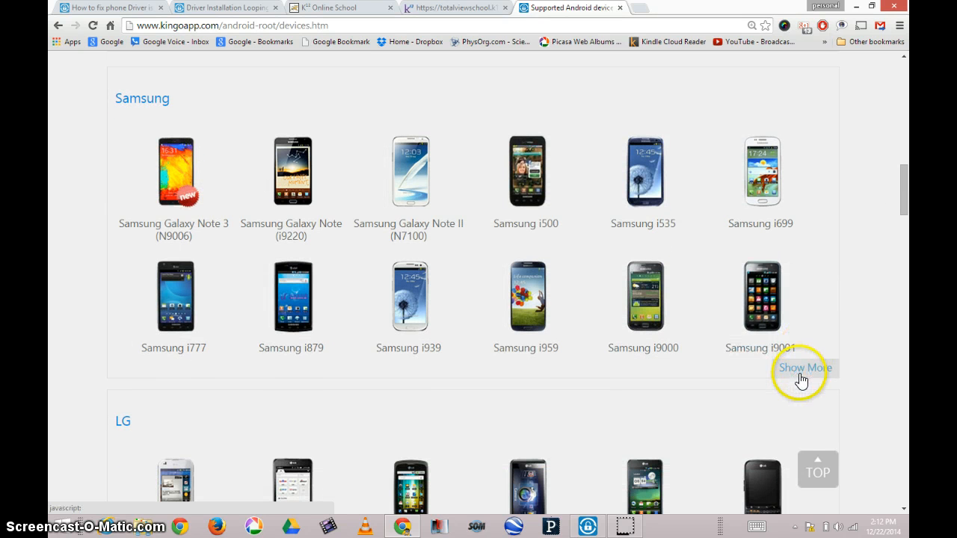
{"action": "left_click", "coordinate": [804, 368]}
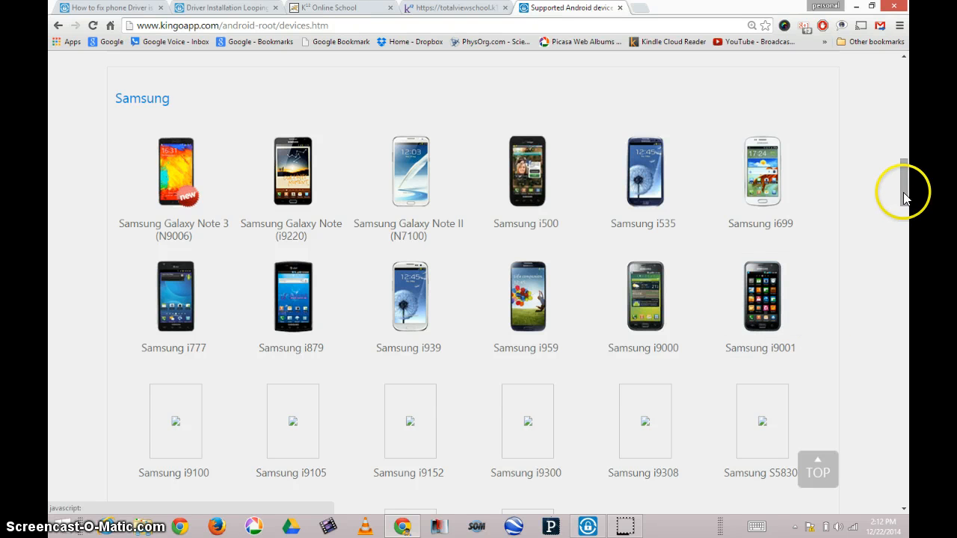
{"action": "scroll", "scroll_direction": "down", "scroll_amount": 3}
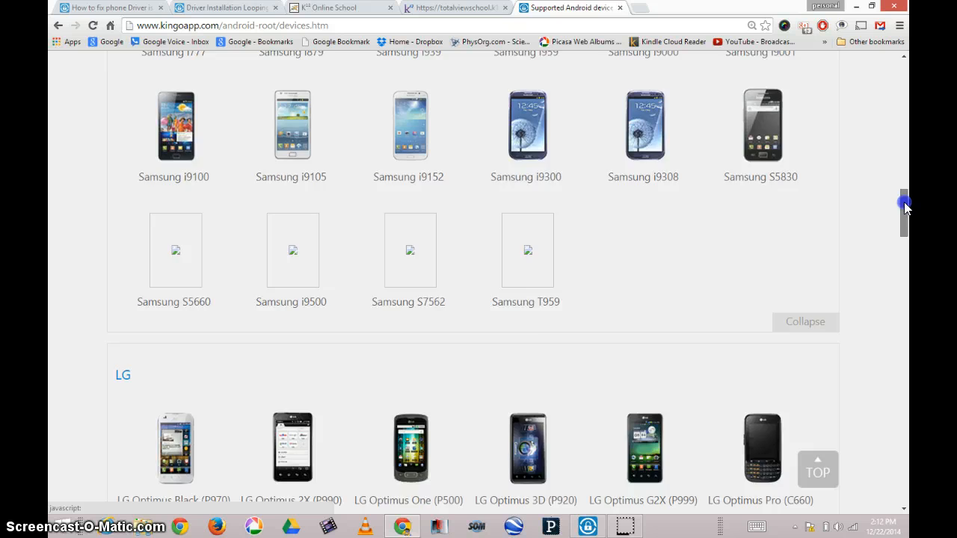
{"action": "scroll", "scroll_direction": "up", "scroll_amount": 3}
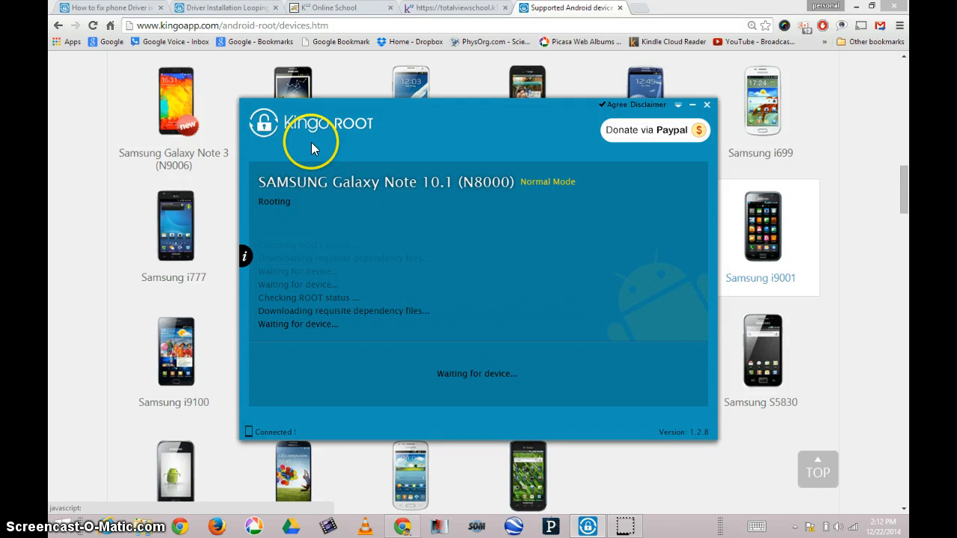
{"action": "mouse_move", "coordinate": [373, 134]}
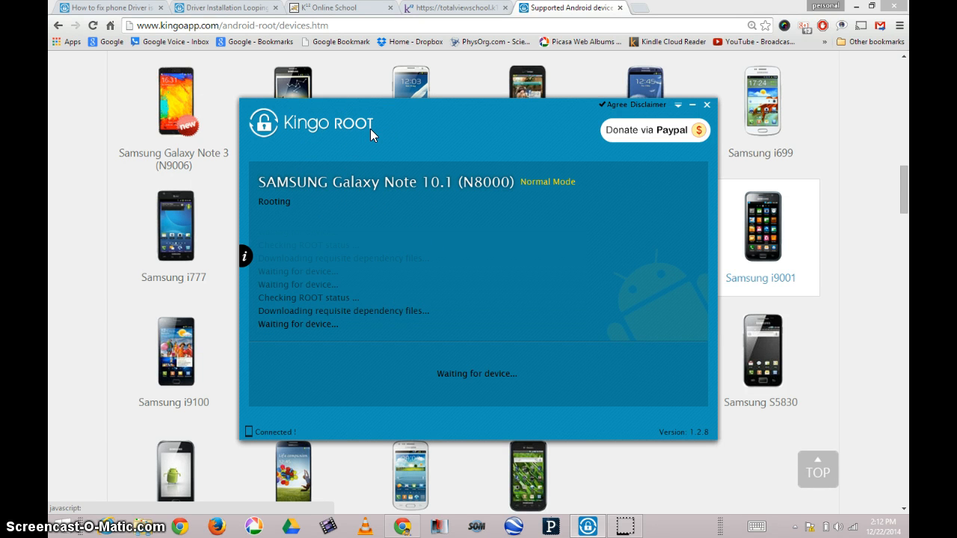